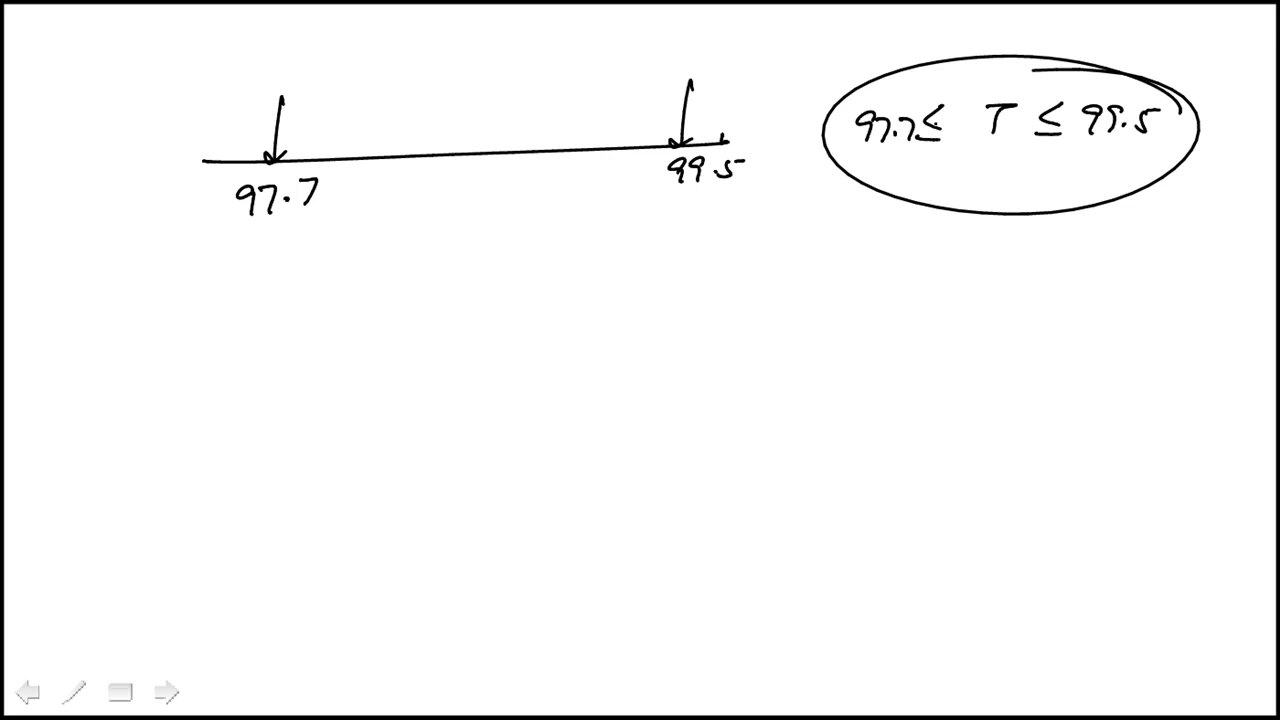
# Draw an arrow to the inequality, annotate the number line span, and write 97.7
pyautogui.moveTo(830, 225); pyautogui.dragTo(950, 160)
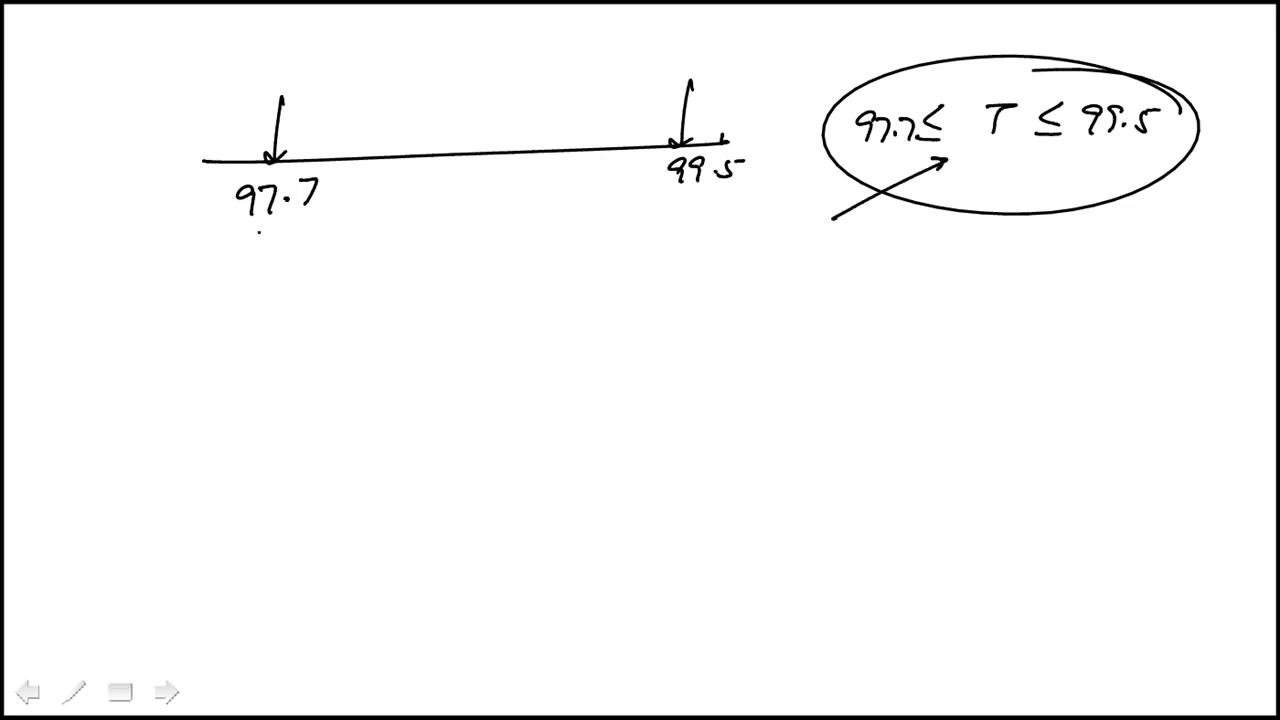
pyautogui.moveTo(245, 240); pyautogui.dragTo(690, 220)
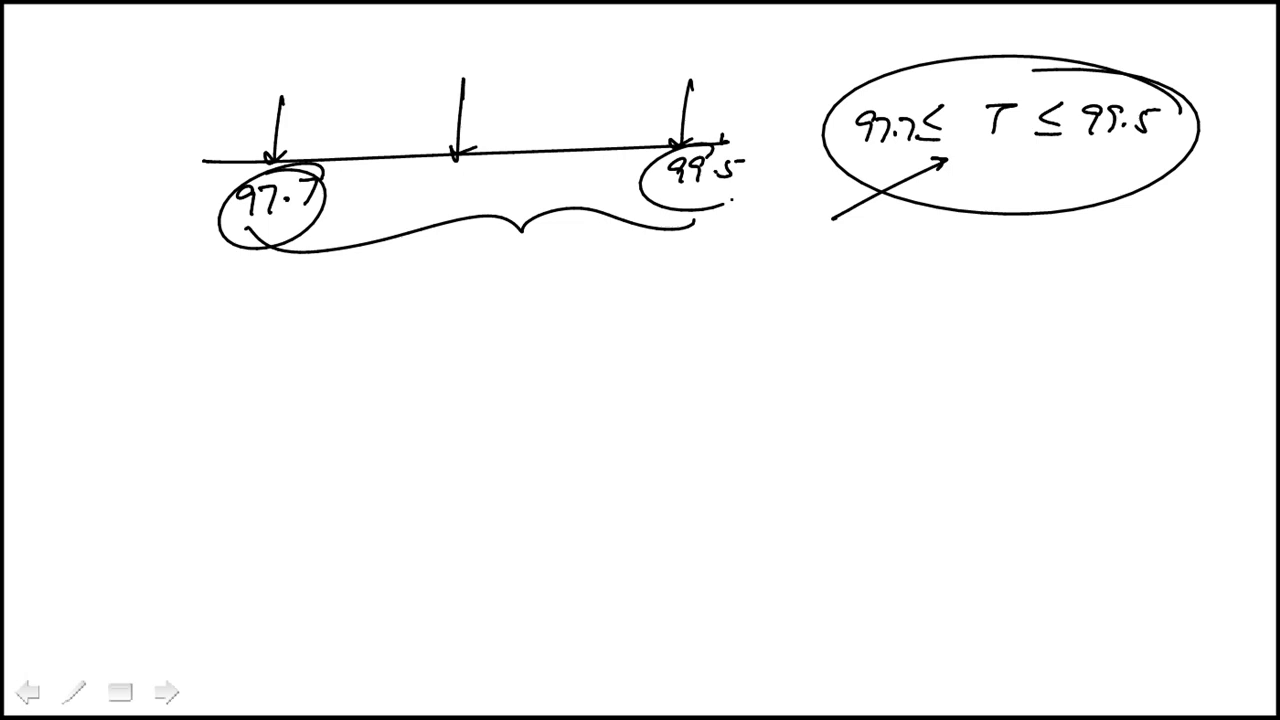
pyautogui.write('97.7')
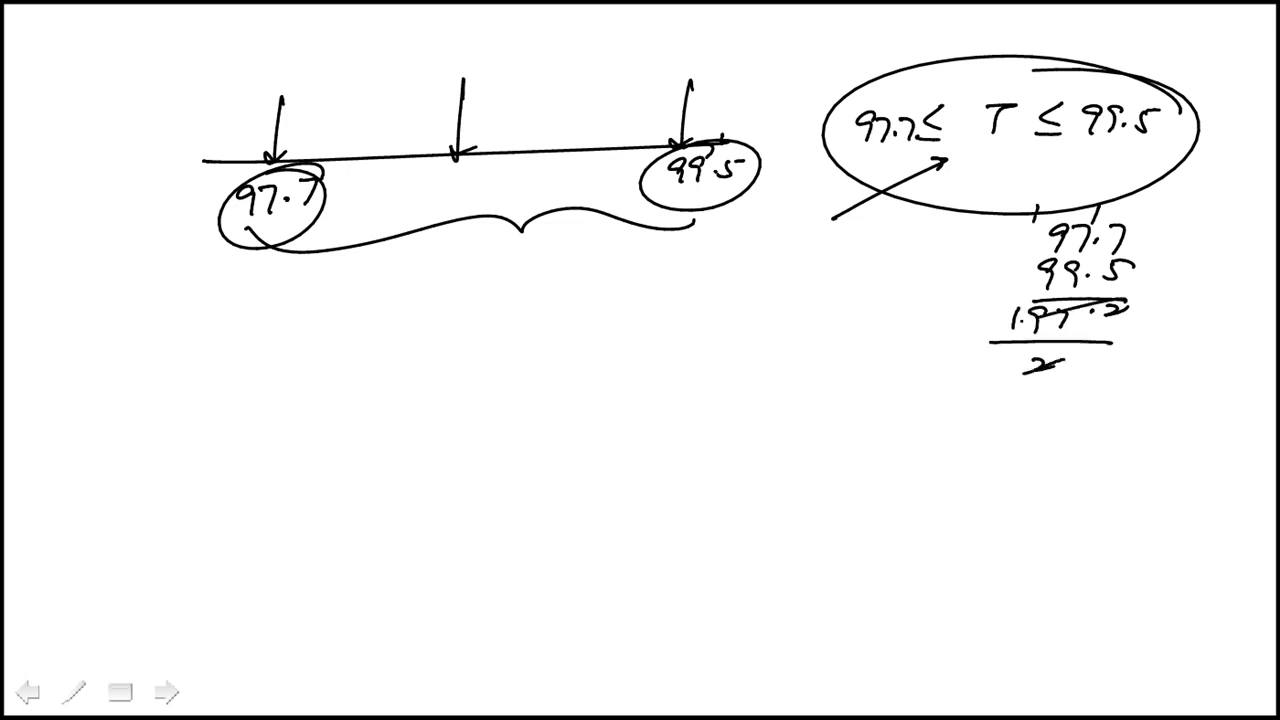
# Write the computed average 98.6°F as the result of dividing by 2
pyautogui.write('98.6°F')
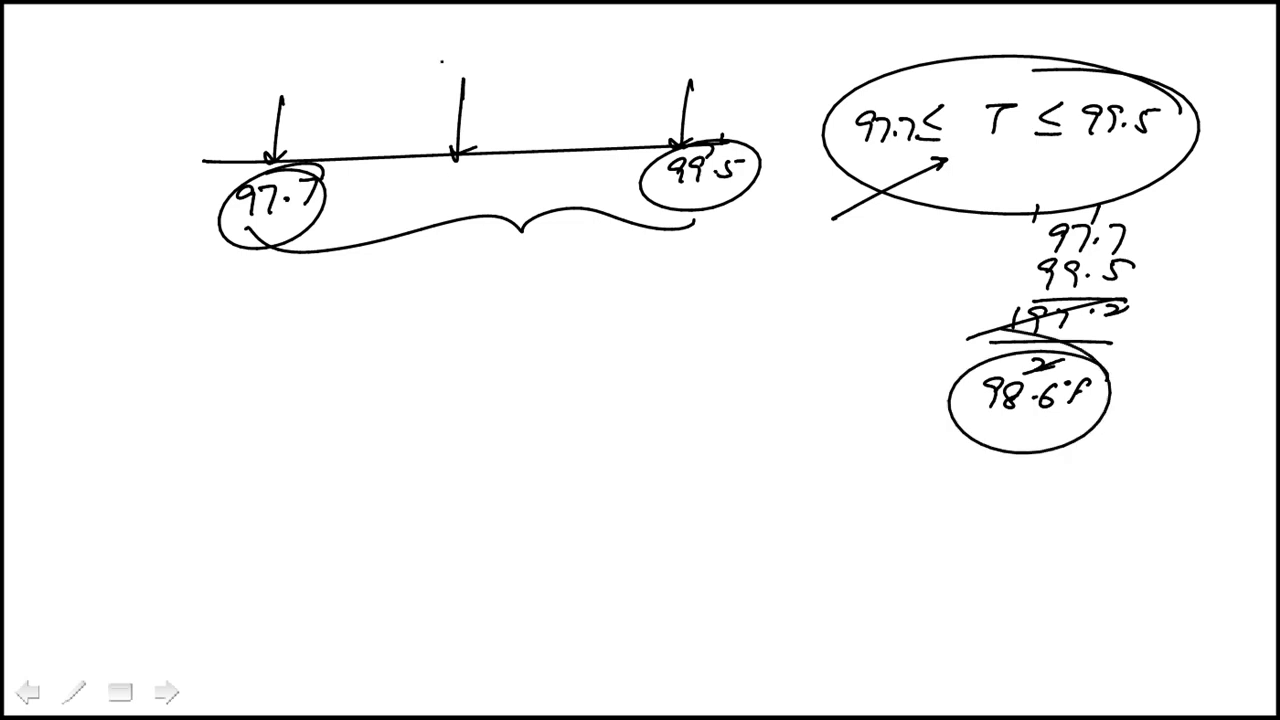